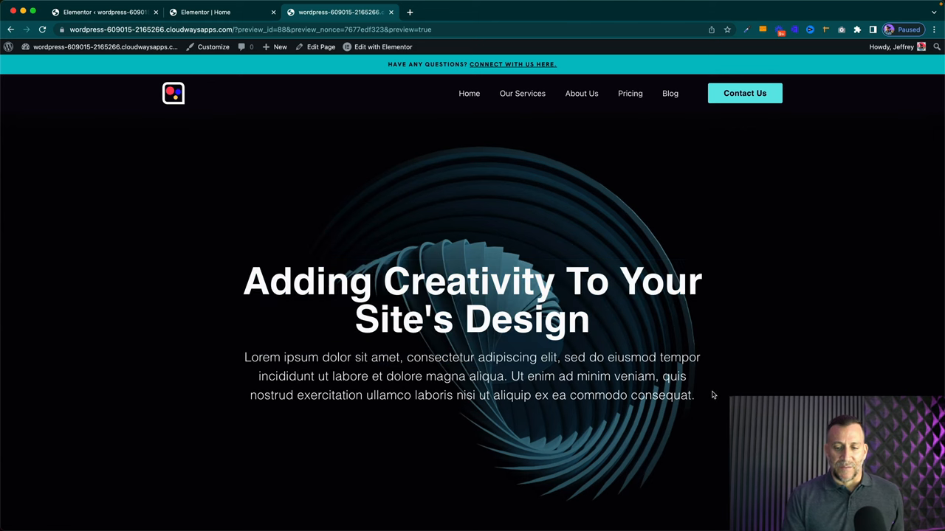
# Open the Customizer's Additional CSS and select the ::selection background and text colour values.
pyautogui.scroll(-3)
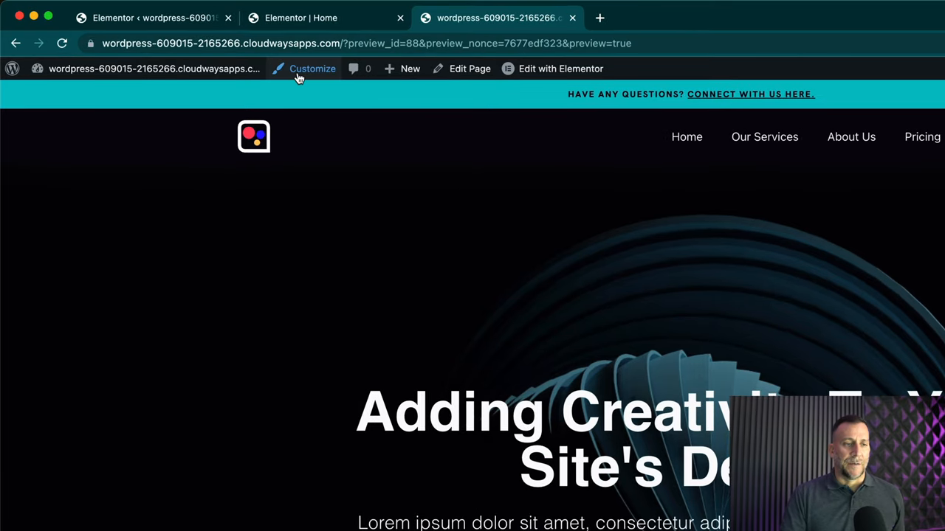
pyautogui.click(311, 69)
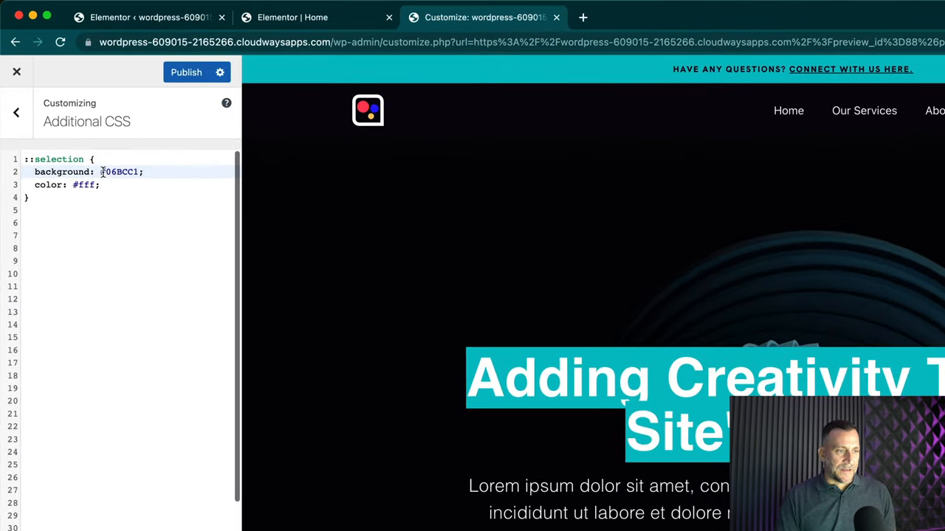
pyautogui.doubleClick(118, 172)
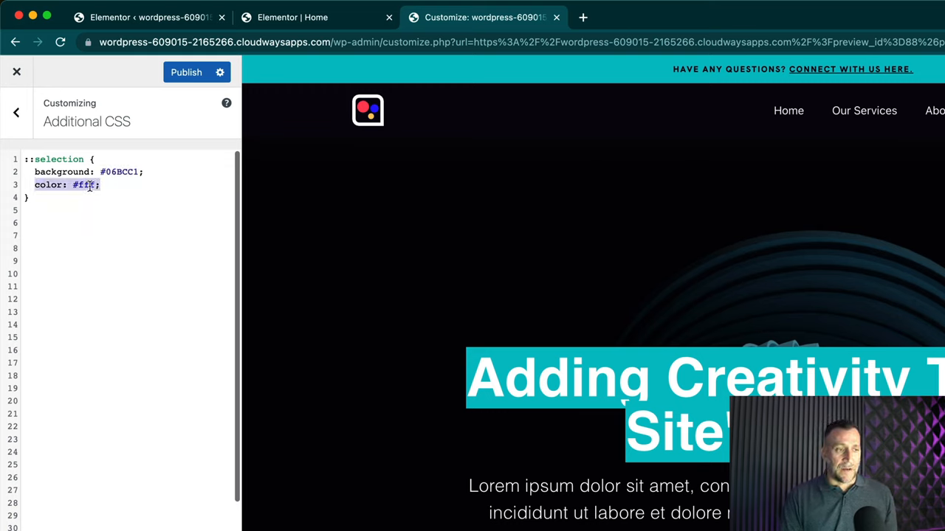
pyautogui.press('Backspace')
pyautogui.write('000')
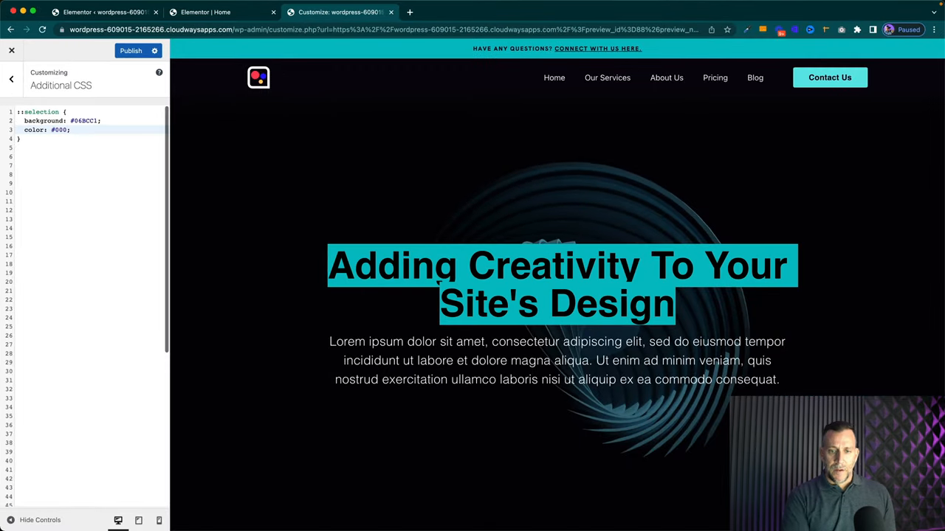
# Switch to the Elementor editor tab showing the Home page.
pyautogui.click(205, 12)
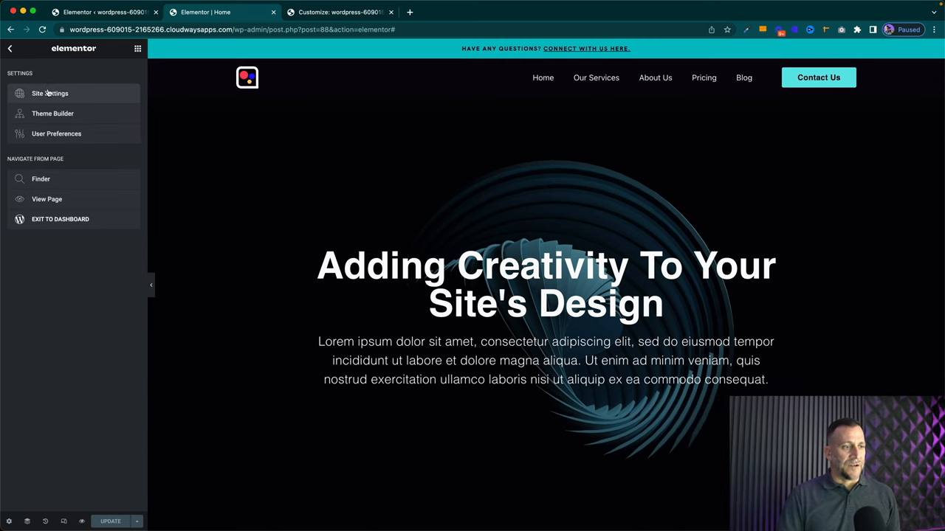
# Look up Pastel Orange's #FFCD85 in Elementor Global Colors, then return to the ::selection CSS.
pyautogui.click(50, 93)
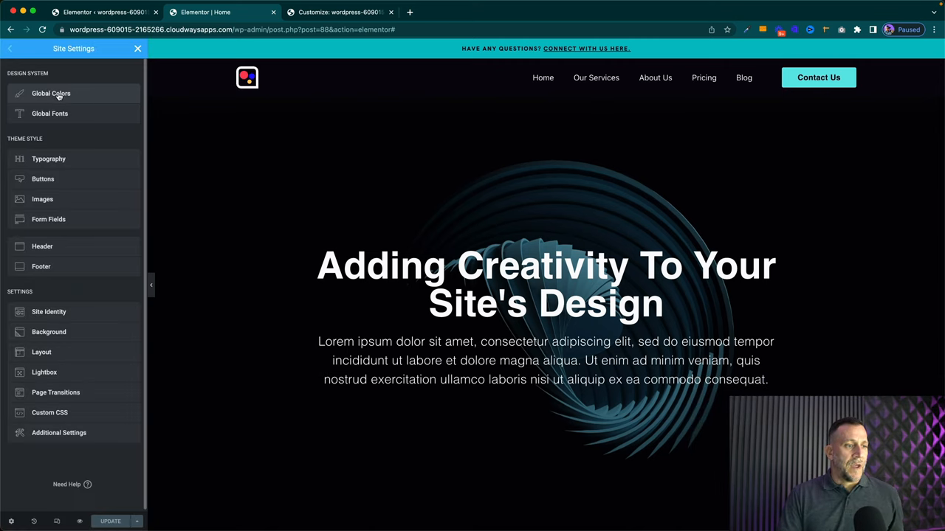
pyautogui.click(51, 93)
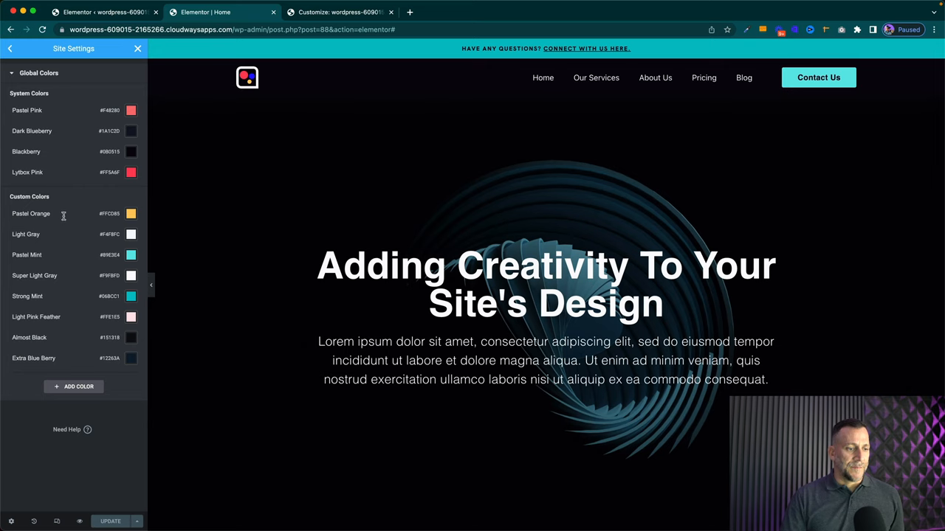
pyautogui.moveTo(131, 213)
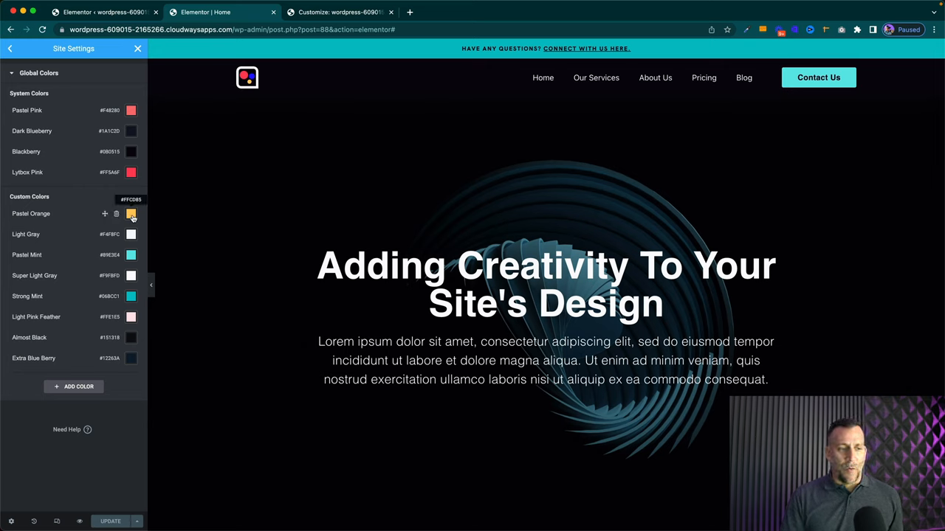
pyautogui.click(131, 213)
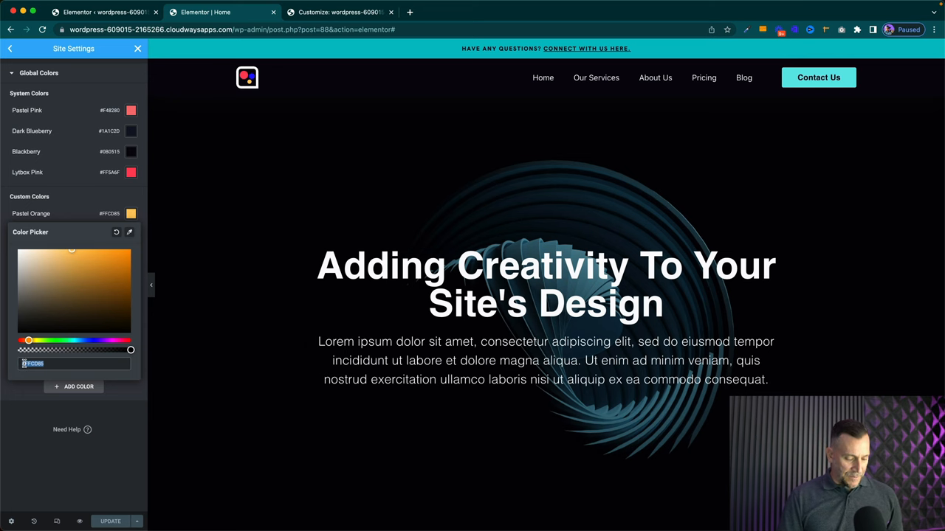
pyautogui.click(340, 11)
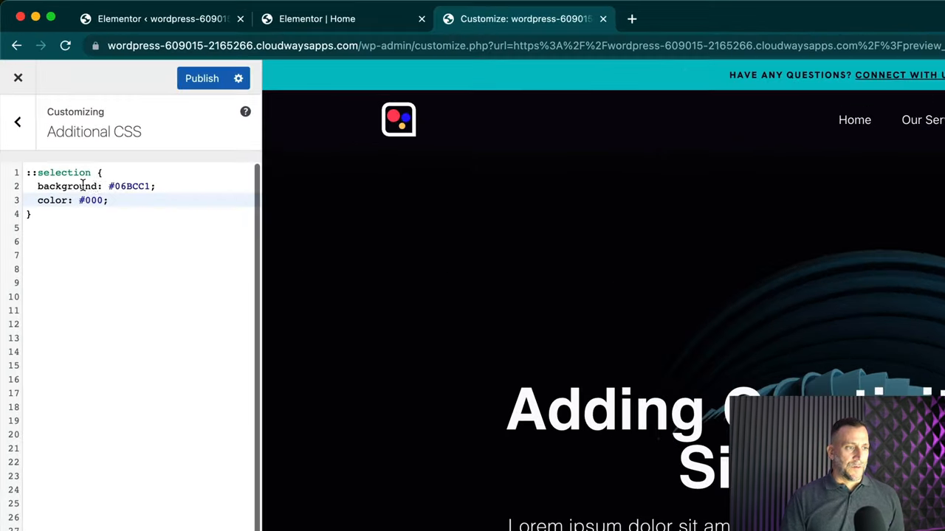